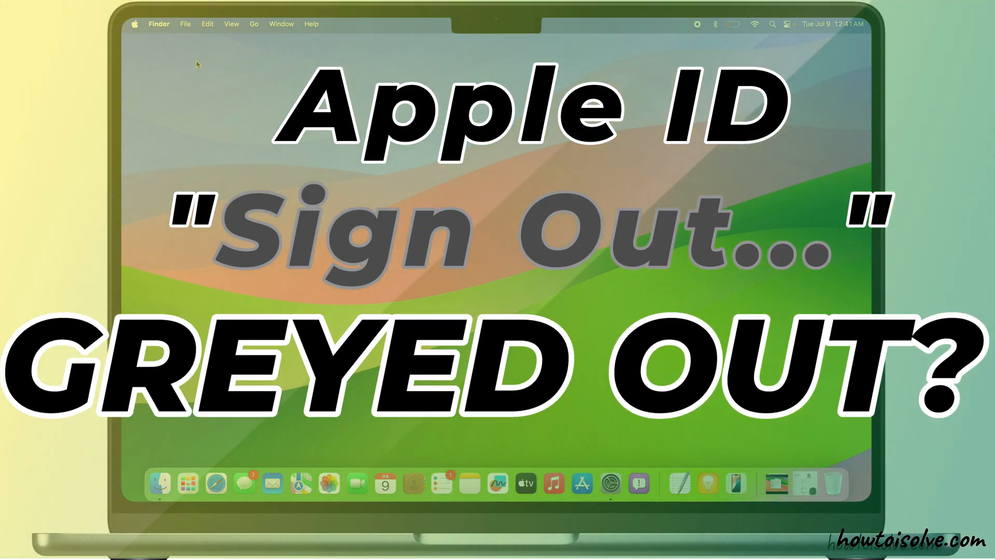
Open the Apple menu from the Finder menu bar
click(135, 24)
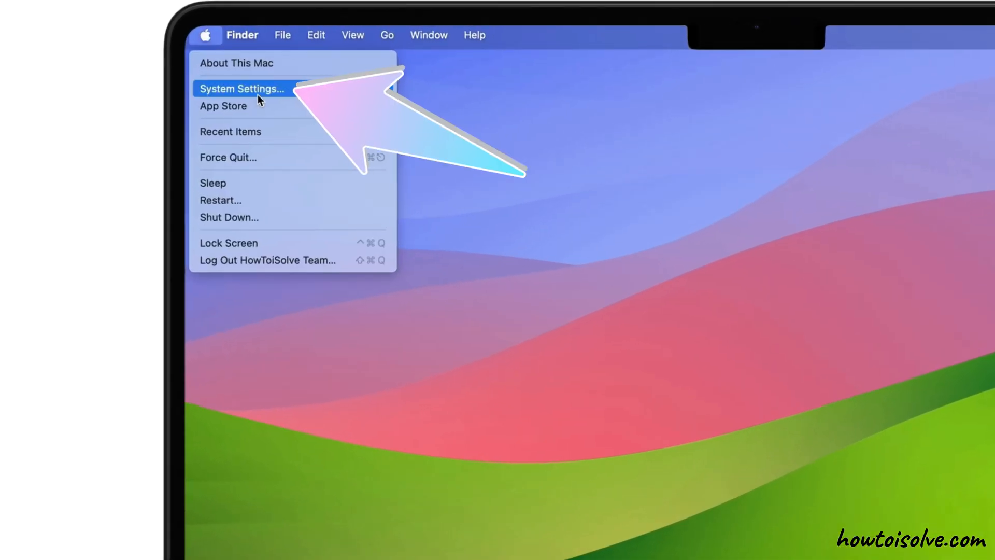
Open System Settings and scroll the Apple Account page to the greyed-out Sign Out button
click(241, 88)
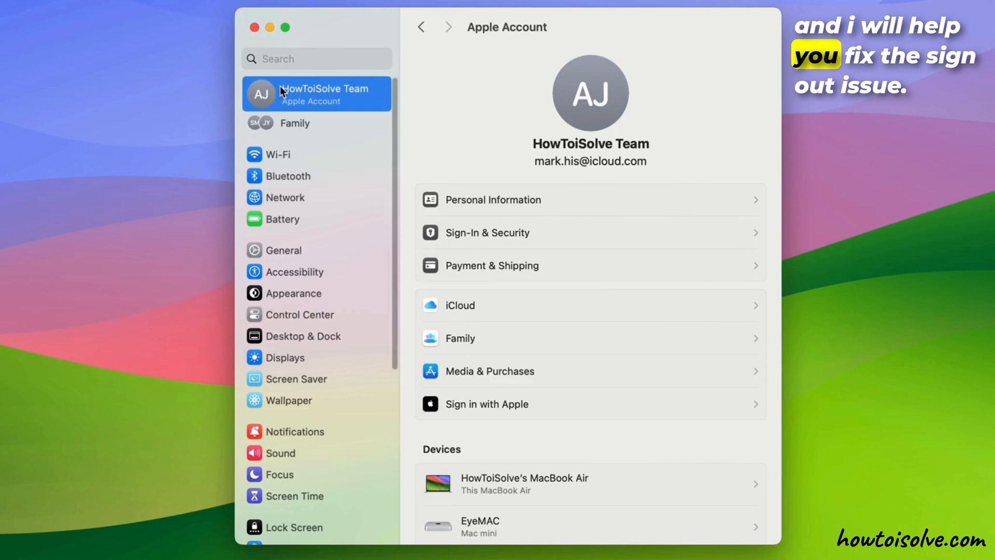
scroll(down, 3)
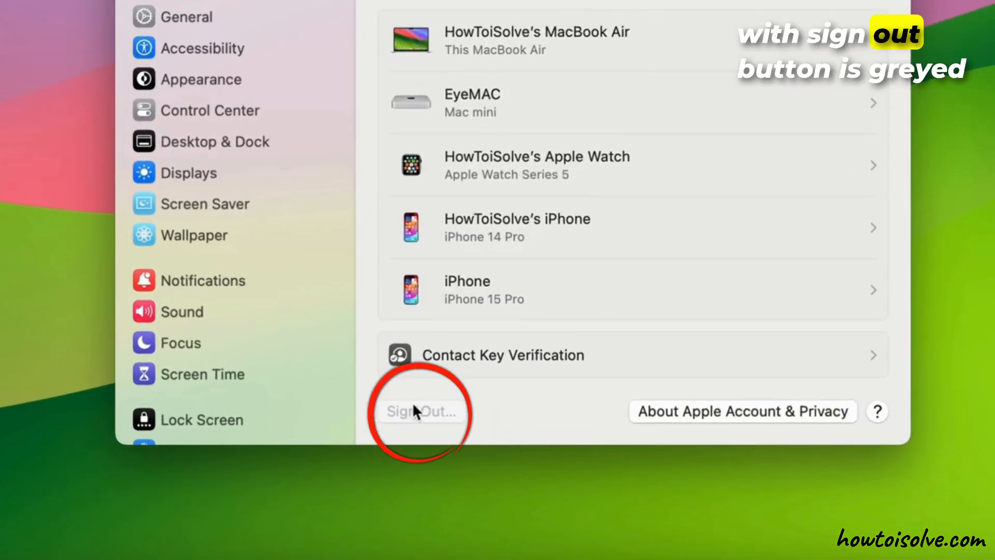
mouse_move(511, 384)
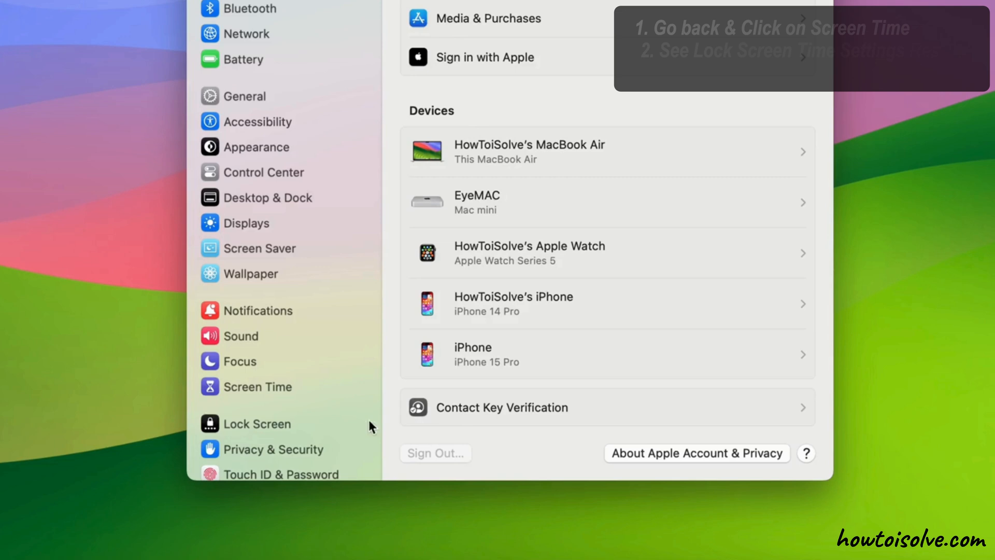
In Screen Time settings, switch off Lock Screen Time Settings
click(257, 387)
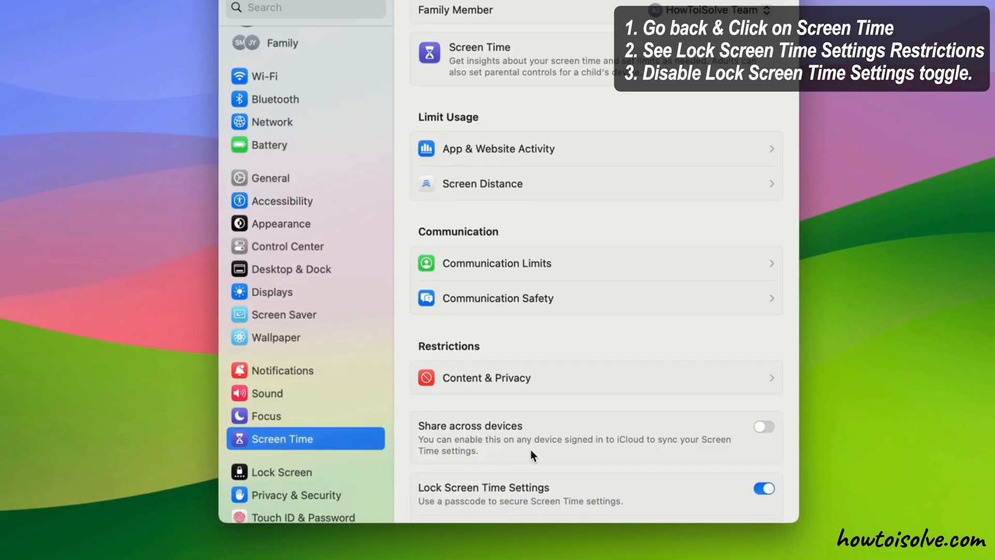
scroll(down, 3)
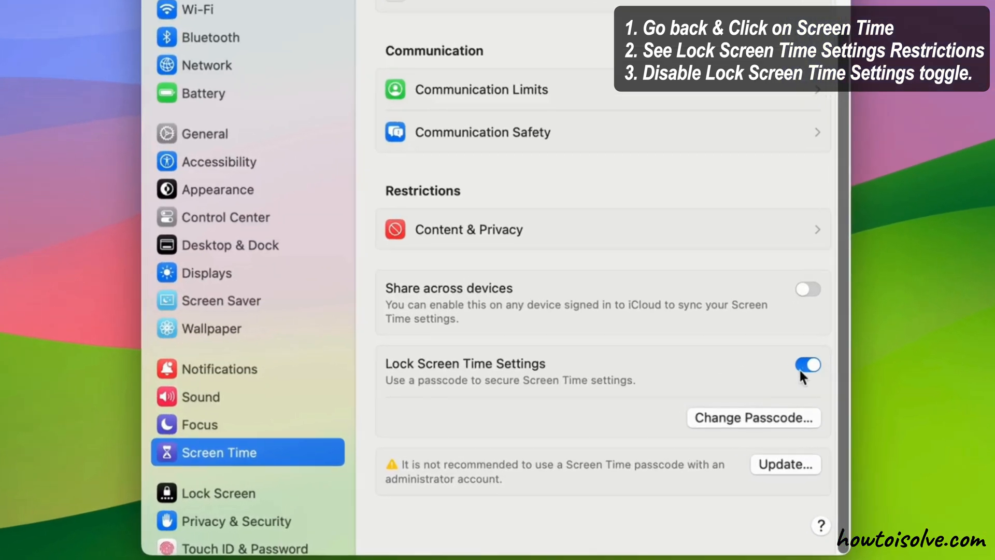
click(806, 363)
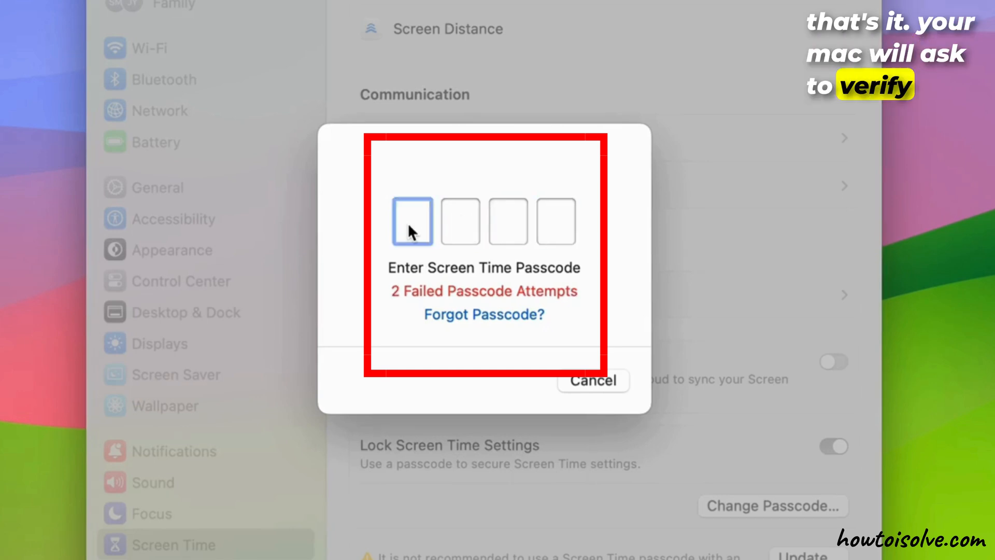
mouse_move(464, 249)
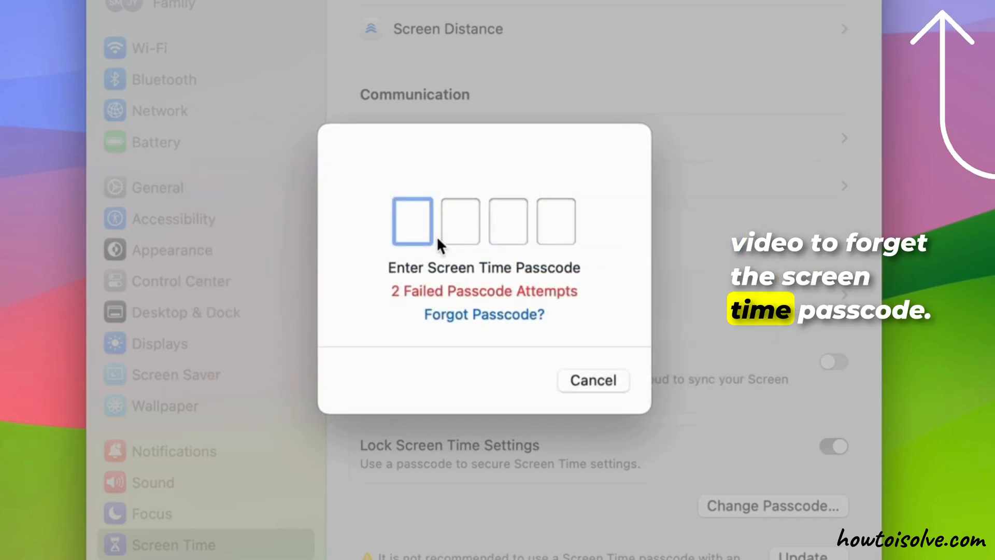
Confirm disabling the Screen Time lock by entering the passcode
click(591, 380)
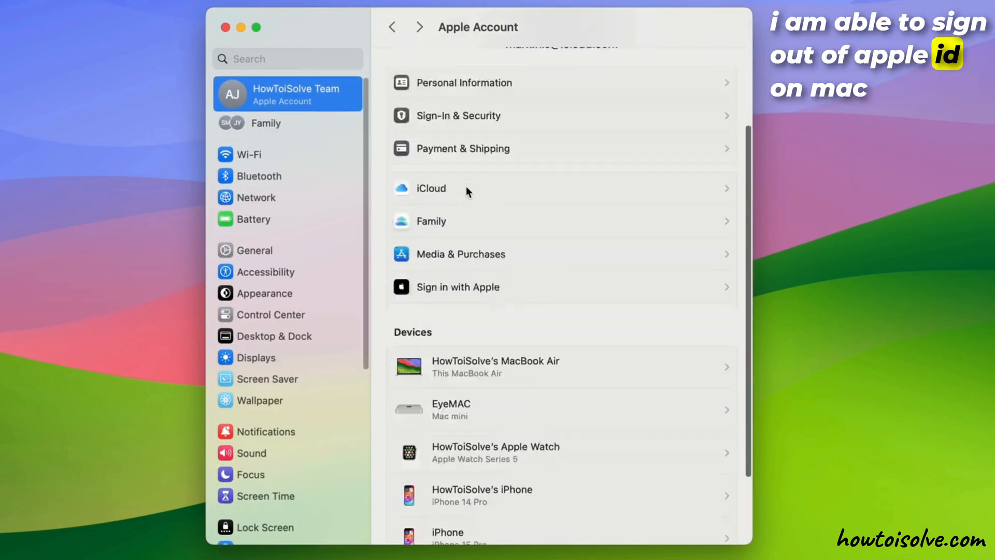
Confirm Sign Out is now enabled on Apple Account, then quit System Settings
scroll(down, 3)
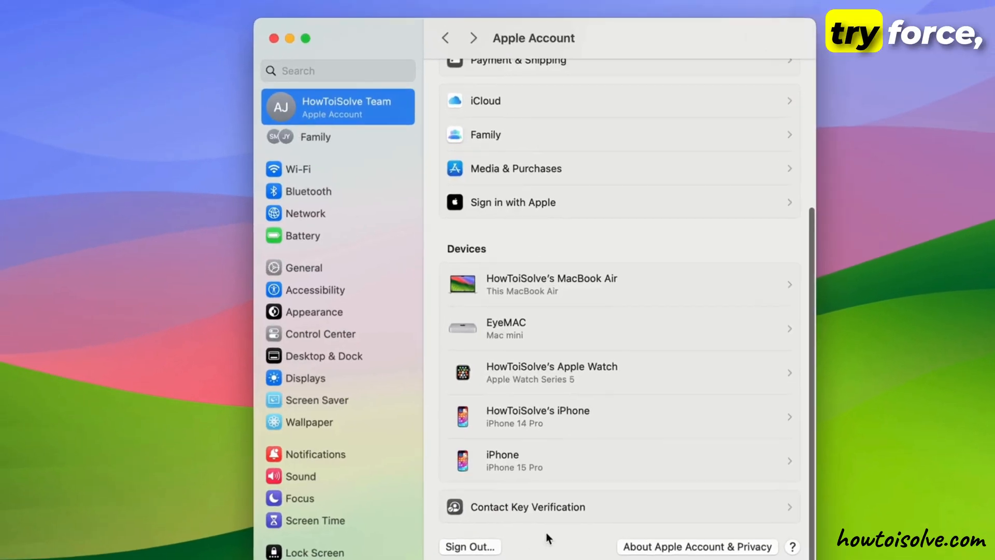
click(119, 43)
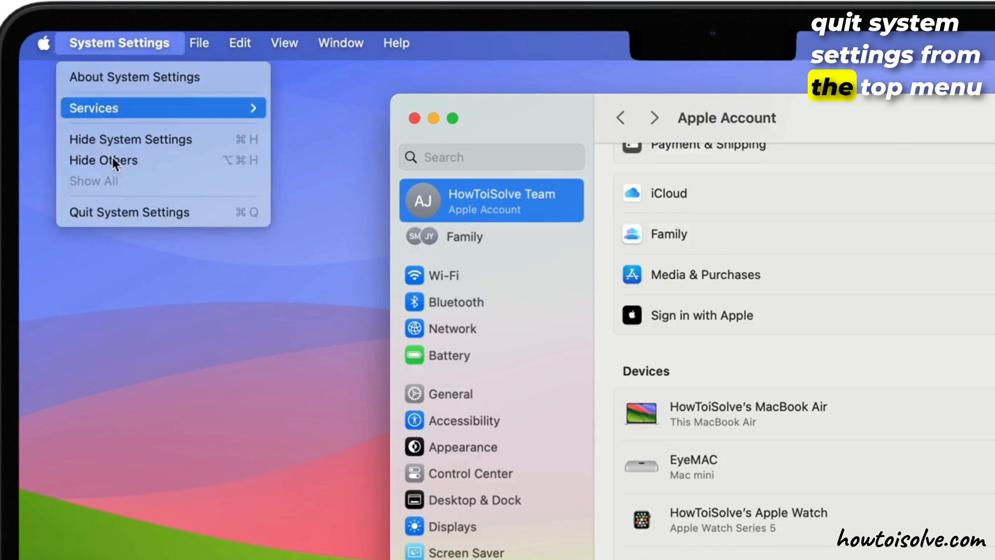
mouse_move(134, 225)
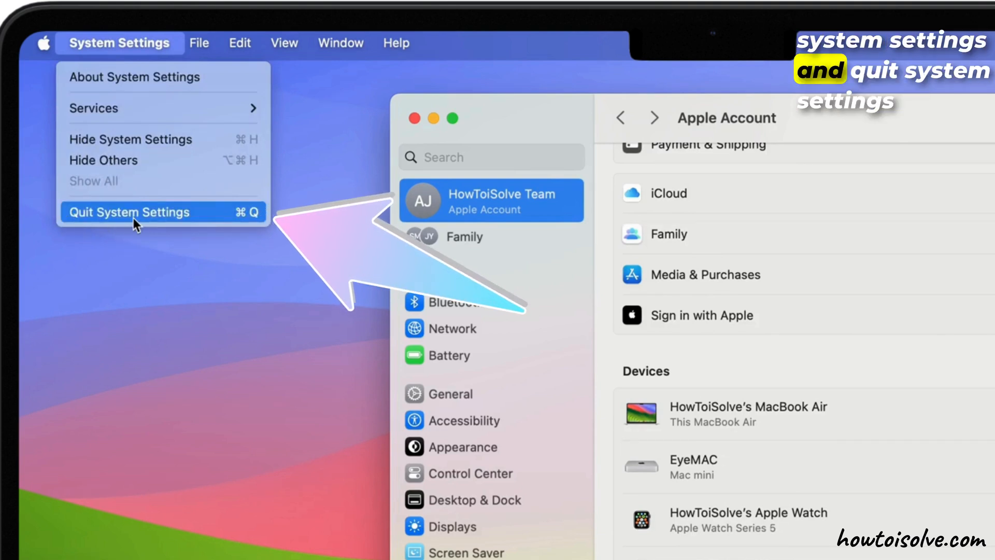
click(129, 212)
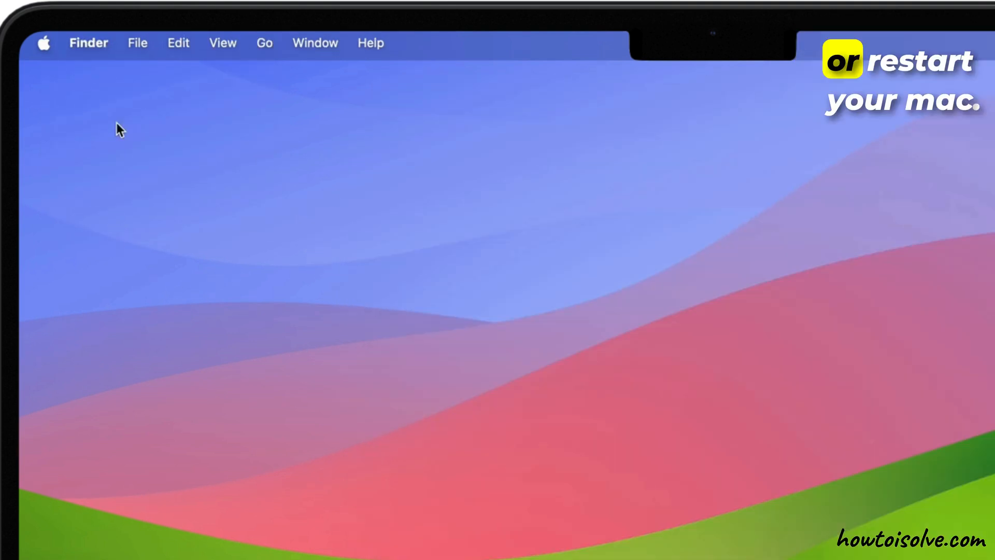
click(43, 43)
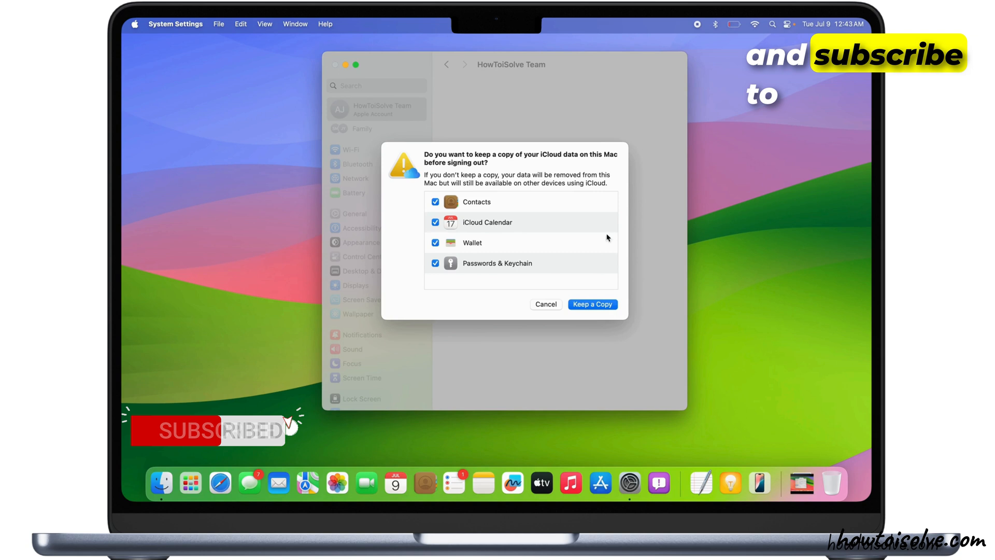
Sign out of the Apple Account, keeping a copy of iCloud data on this Mac
click(591, 304)
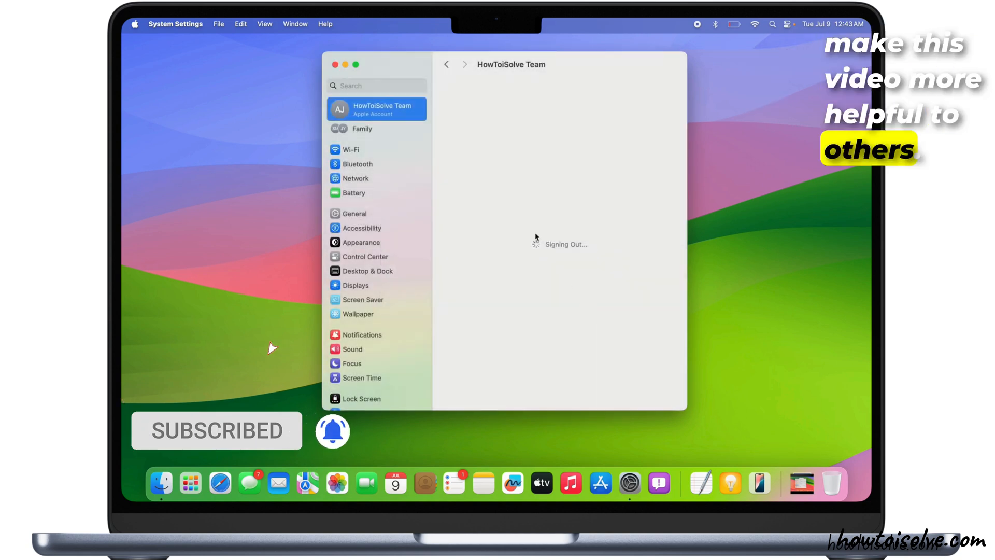